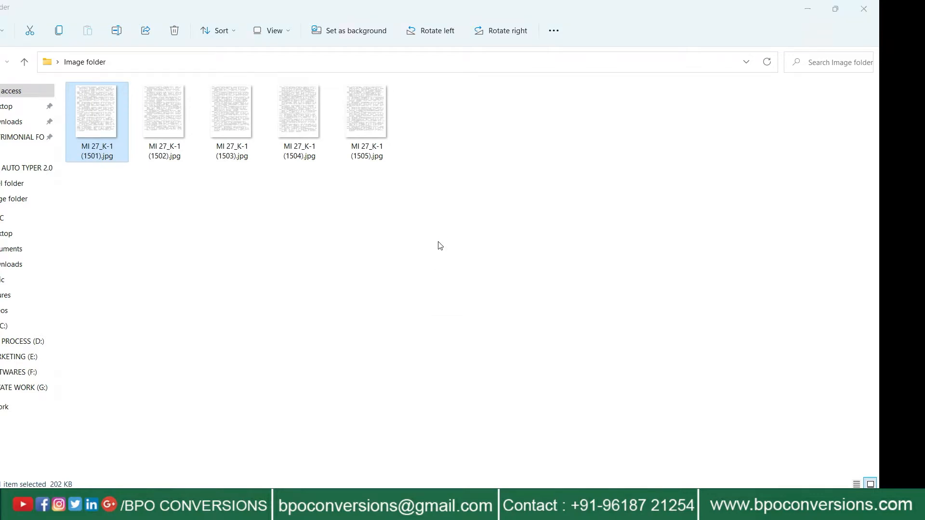
# - Review the scanned image MI 27_K-1 (1501).jpg in Paint, then close it back to the desktop
pyautogui.doubleClick(96, 110)
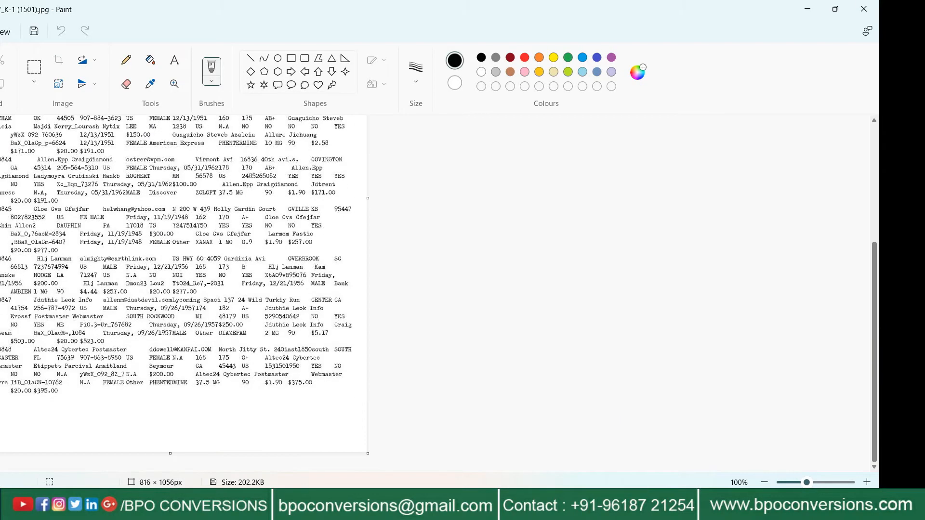
pyautogui.scroll(3)
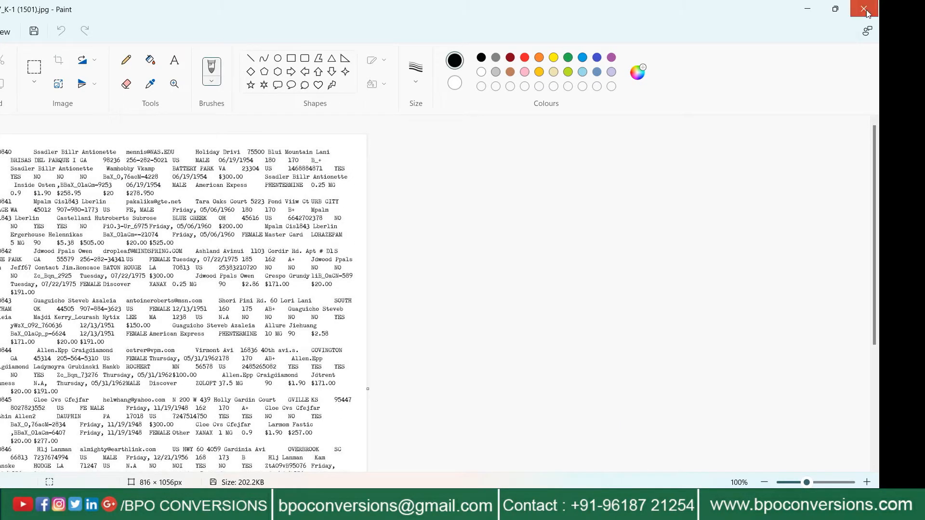
pyautogui.click(865, 10)
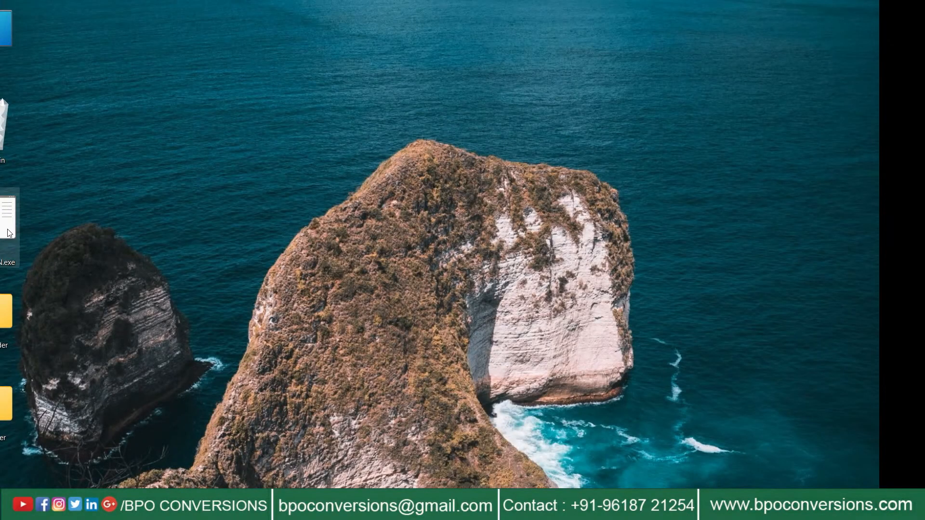
# - Send output to the Excel folder, check the loaded images, and choose the DARK FONT recognition pattern
pyautogui.click(341, 135)
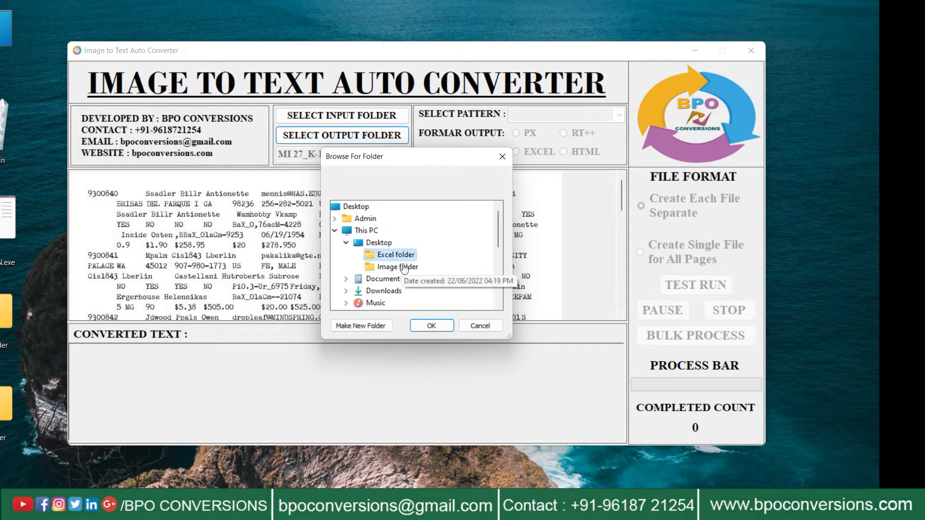
pyautogui.click(431, 325)
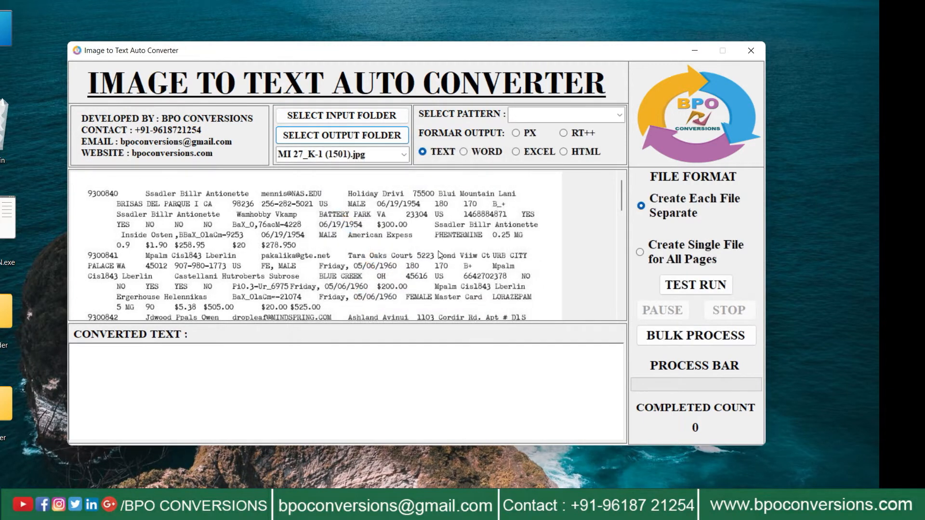
pyautogui.click(401, 154)
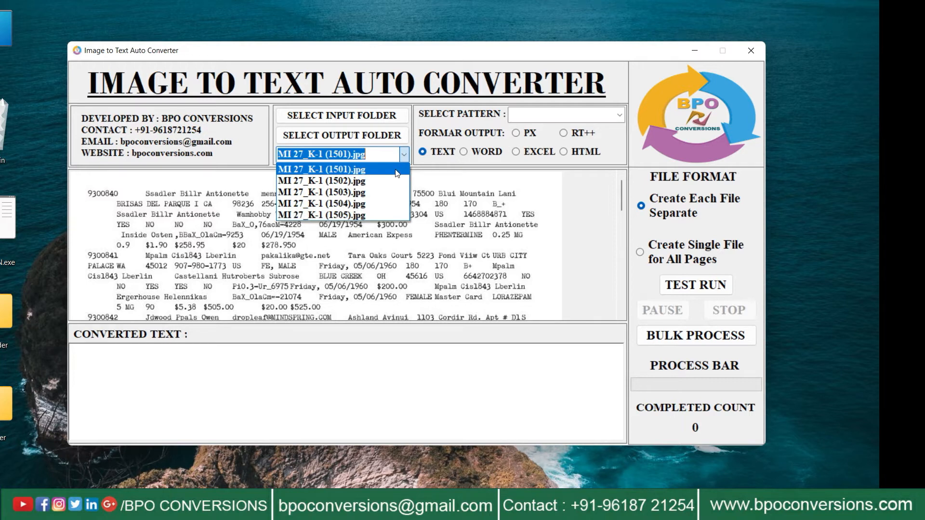
pyautogui.click(619, 115)
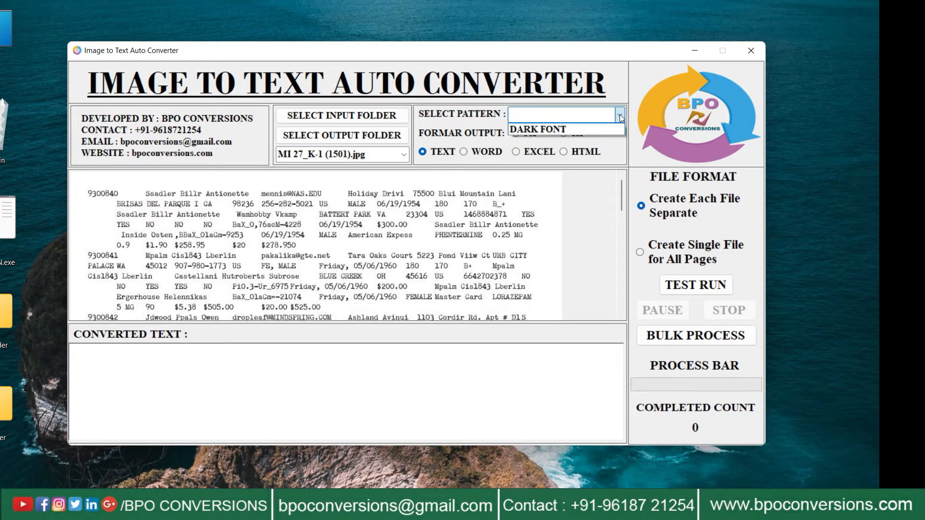
pyautogui.click(536, 128)
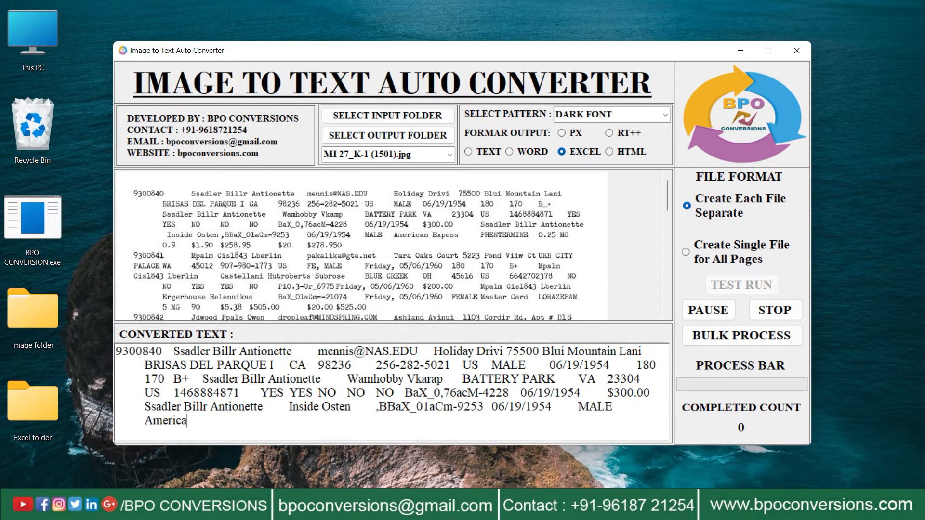
# - Bulk-process all five images until the completed count reaches 5, then close the converter
pyautogui.scroll(-3)
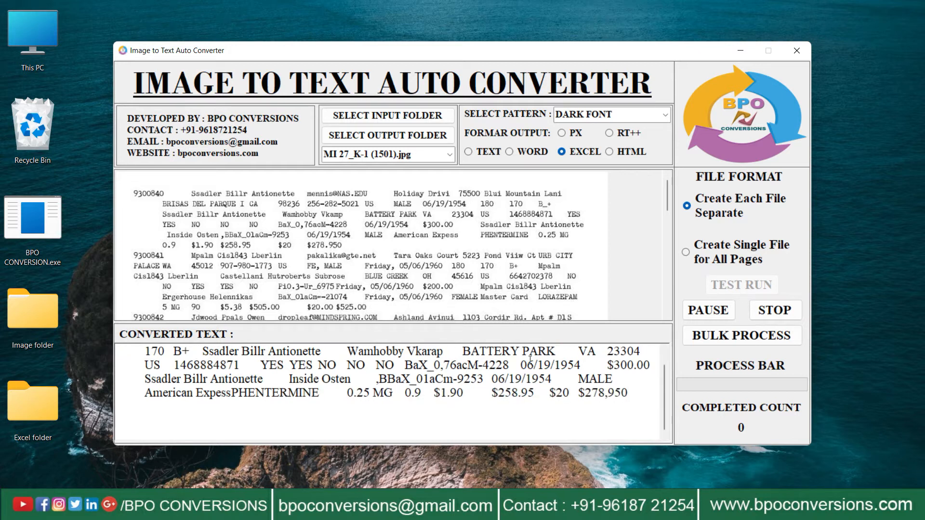
pyautogui.click(741, 335)
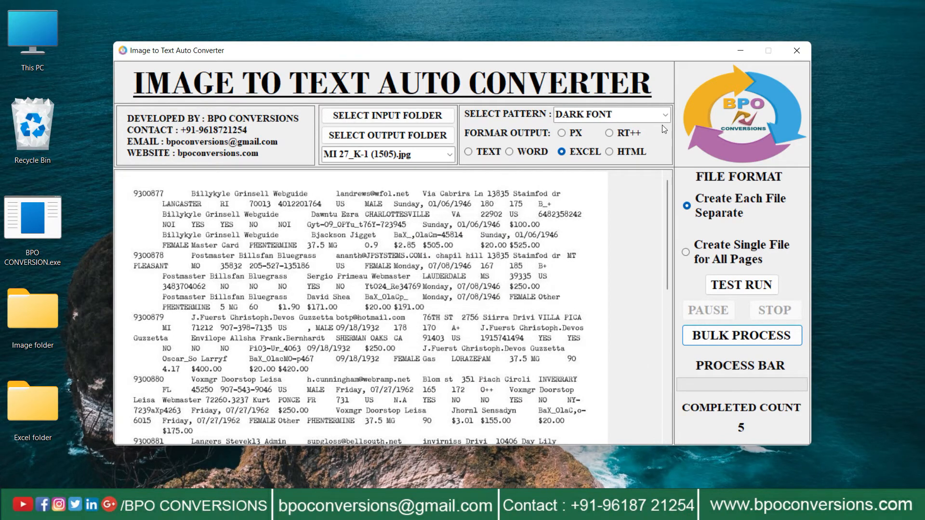
pyautogui.click(796, 50)
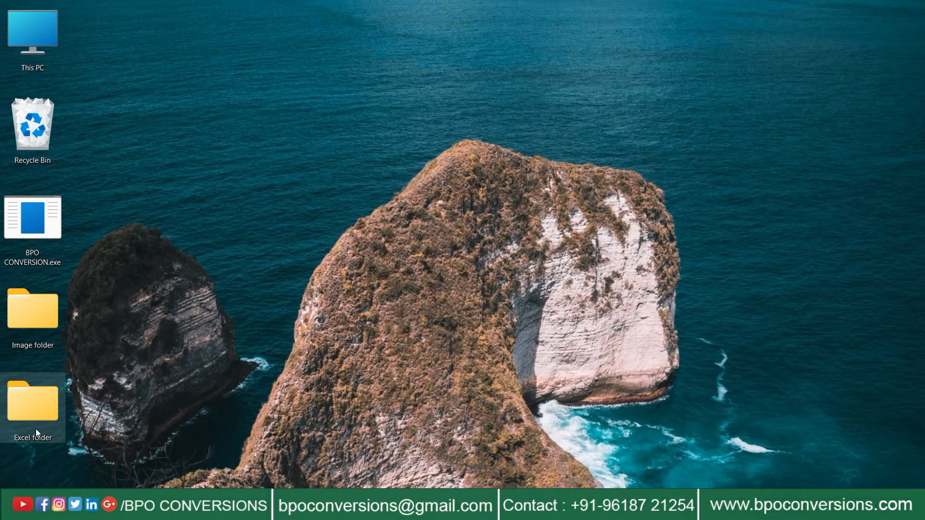
pyautogui.moveTo(92, 303)
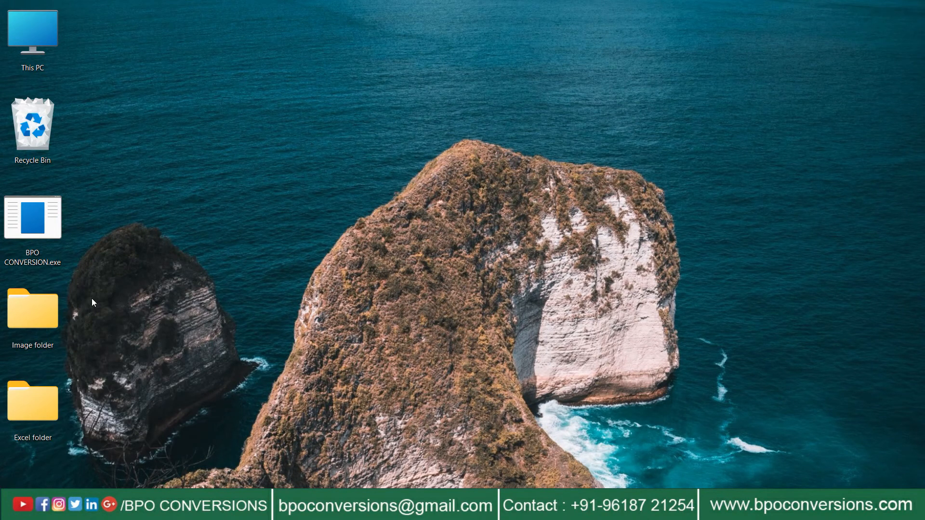
# - From the desktop Excel folder, open the converted workbook 4757 - DONE.xlsx in Excel
pyautogui.doubleClick(32, 401)
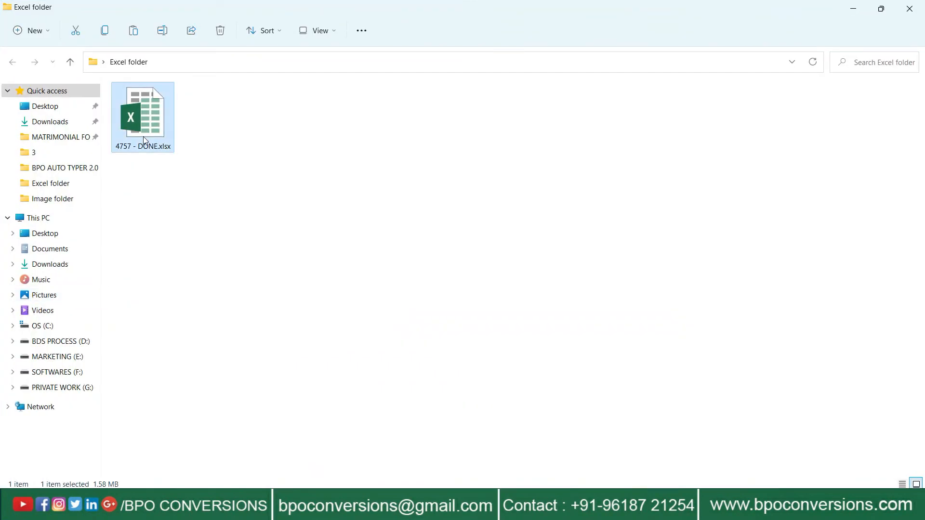
pyautogui.rightClick(142, 117)
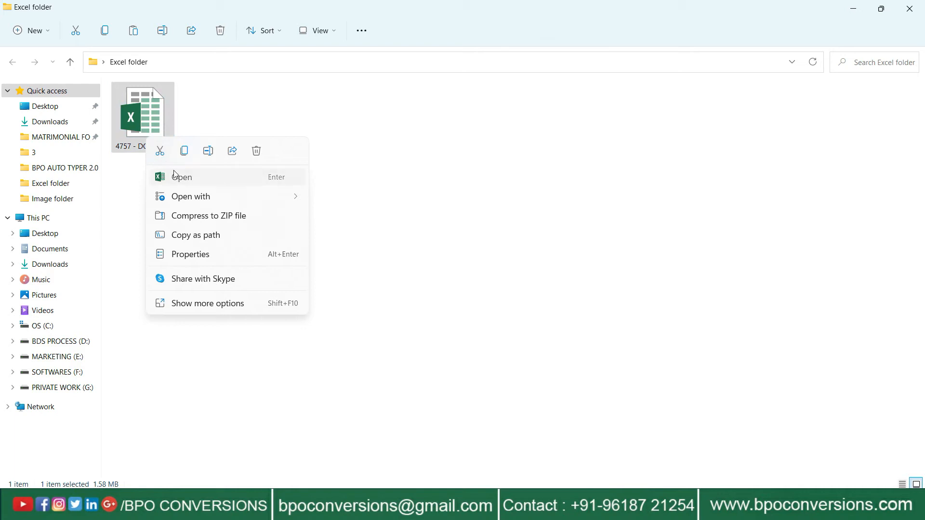
pyautogui.click(182, 177)
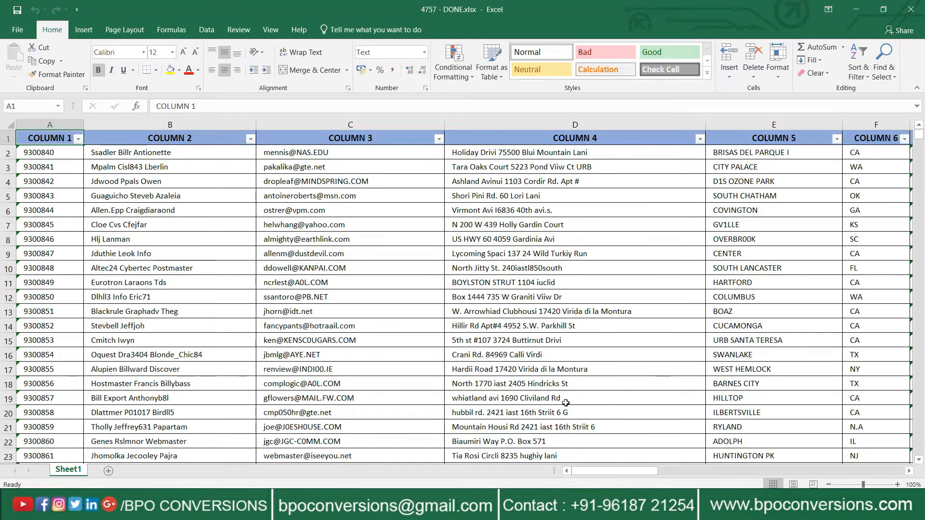
pyautogui.hscroll(3)
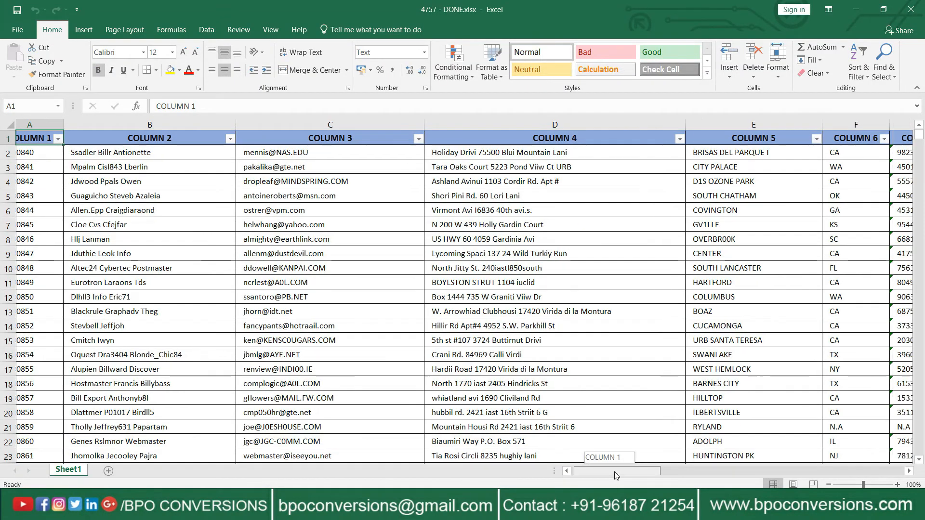
pyautogui.hscroll(3)
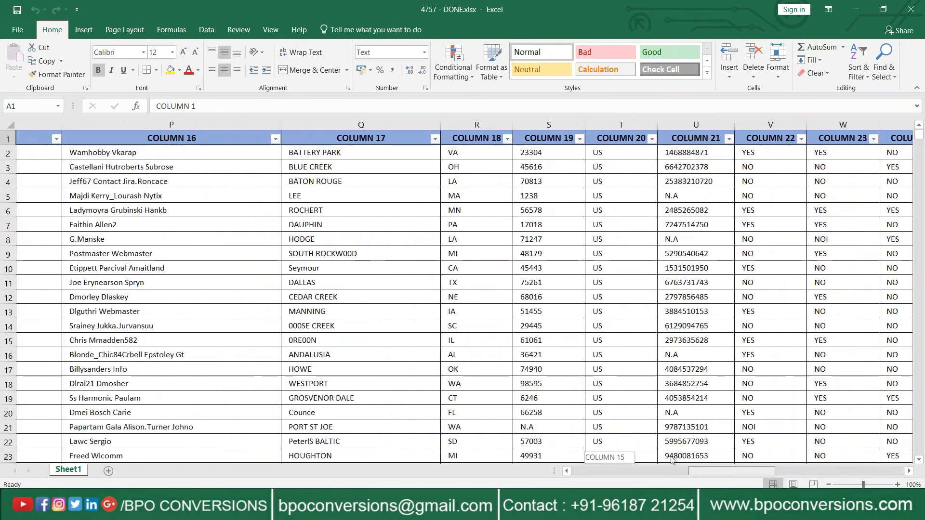
pyautogui.hscroll(-3)
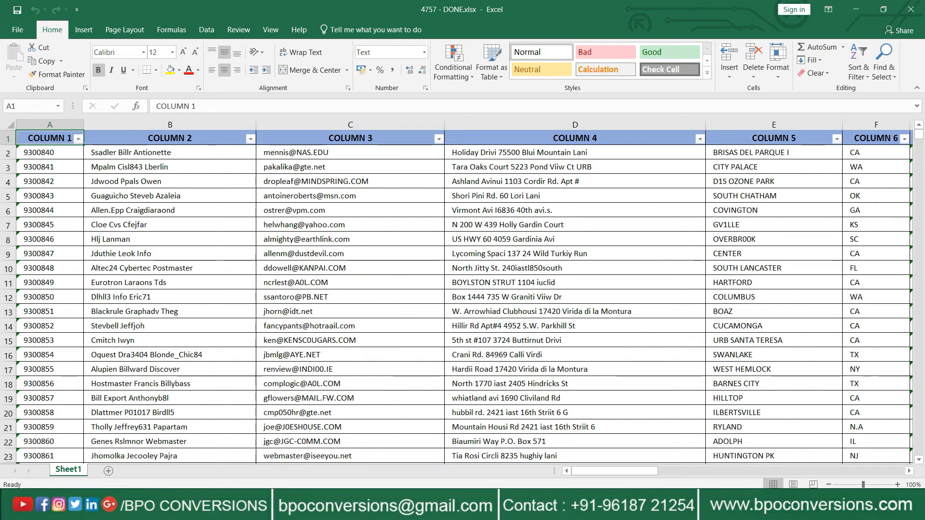